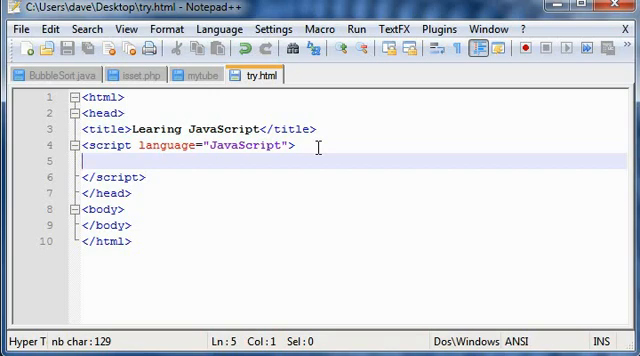
- Write var x,y; with x=3; and y=4; inside the script, then start an if on a new line
text(v)
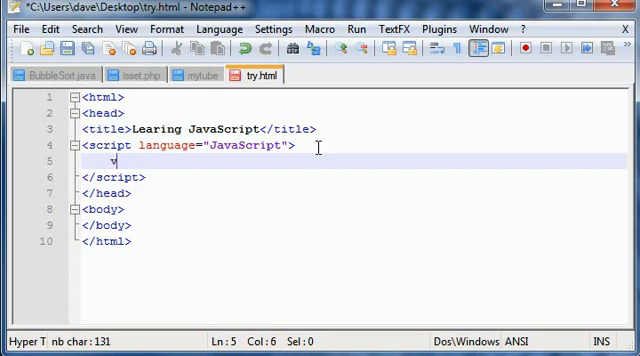
text(var x,y;)
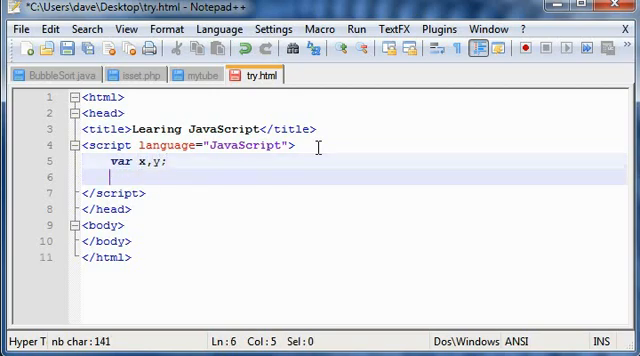
text(x=)
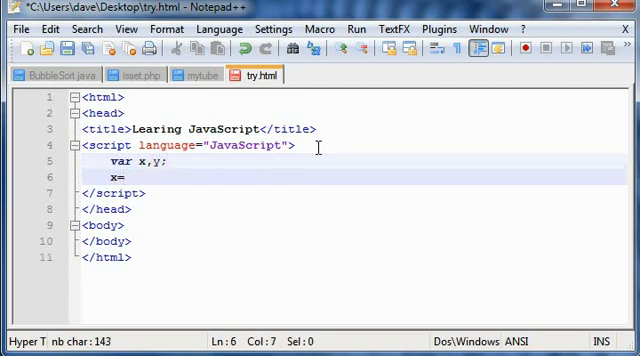
text(3;)
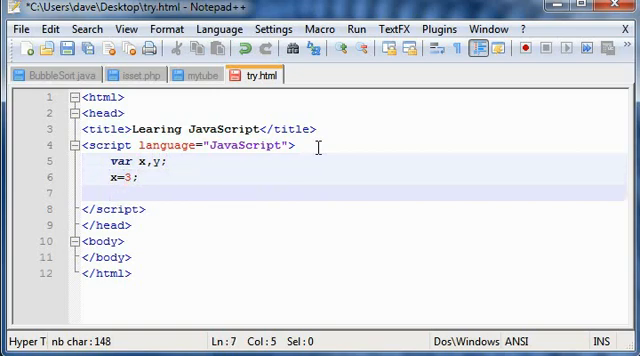
text(y=4;)
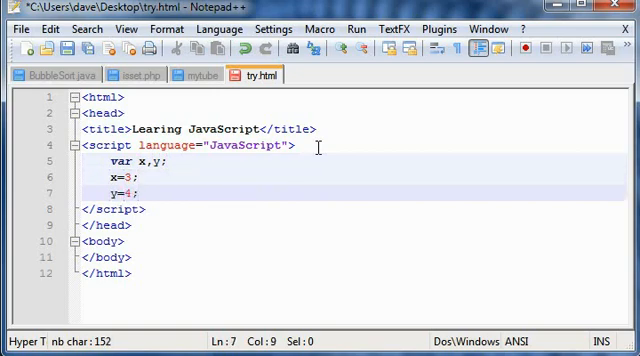
key(Enter)
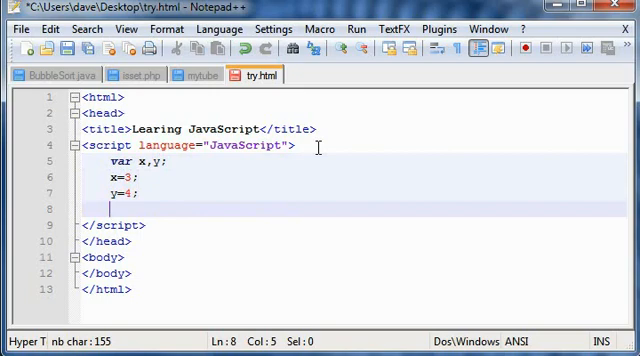
text(if)
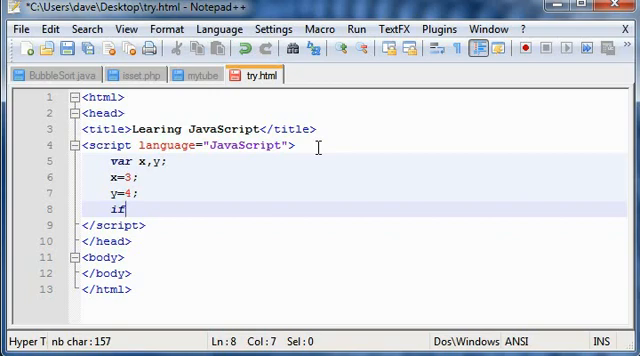
- Add the condition (x=y) and a braced body calling alert("OK");, with a blank line before the if
text((x==)
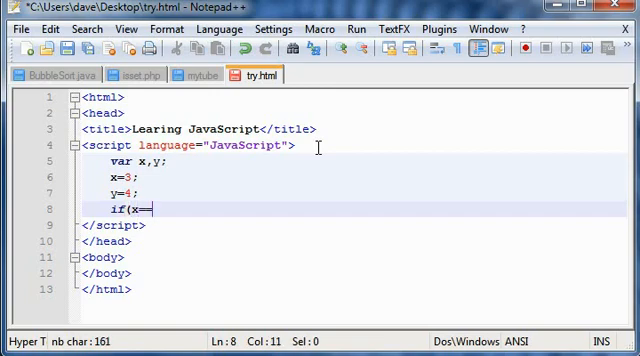
text(y)
text({)
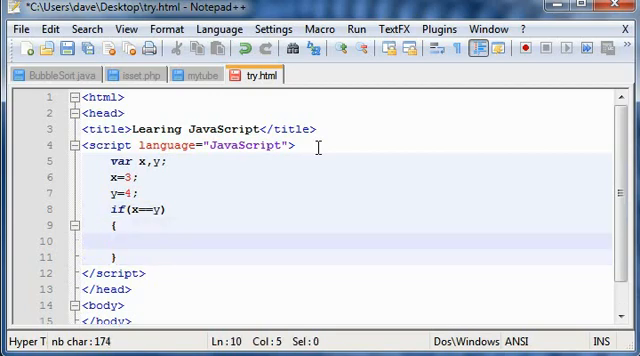
text(al)
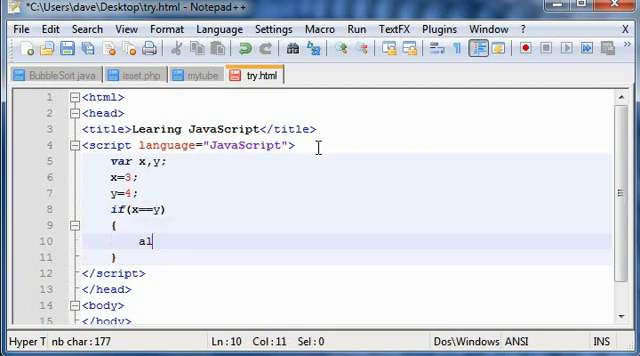
text(ert()
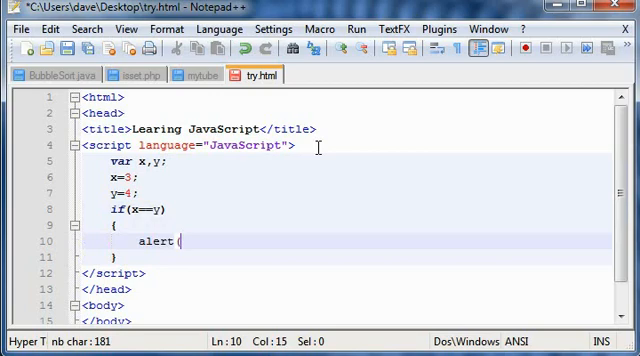
text("")
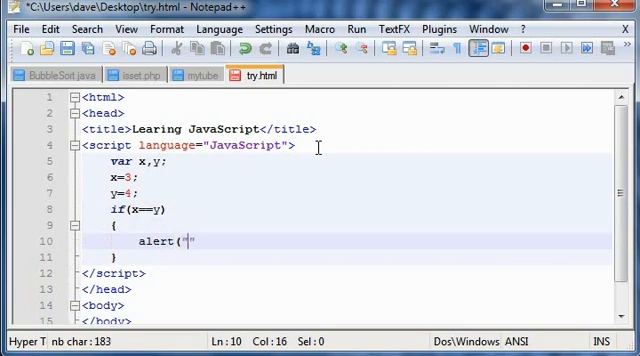
text(OK)
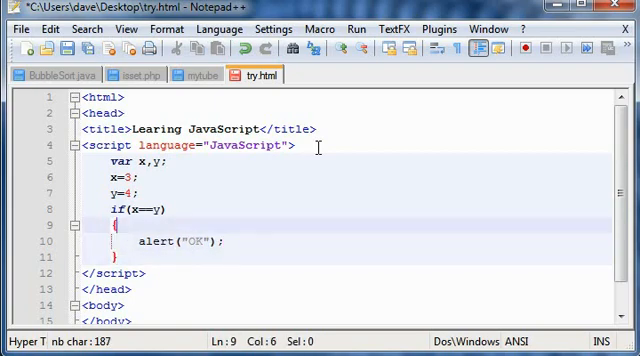
click(122, 208)
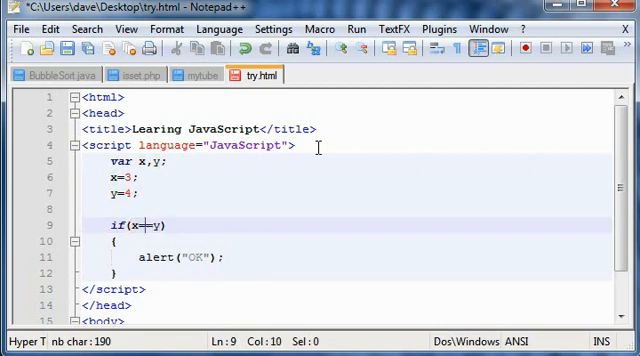
- Correct the condition to the equality check if(x==y)
text(=)
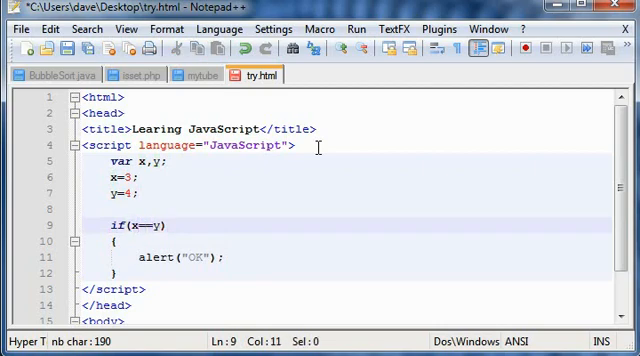
key(Backspace)
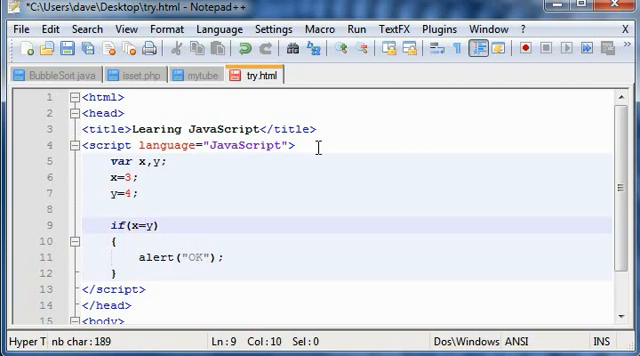
text(=)
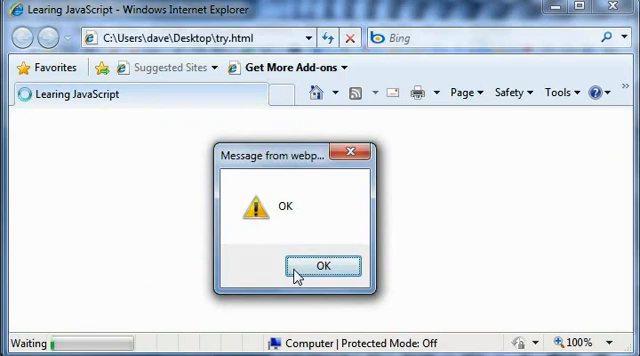
- Dismiss the OK alert shown by try.html in Internet Explorer
click(324, 268)
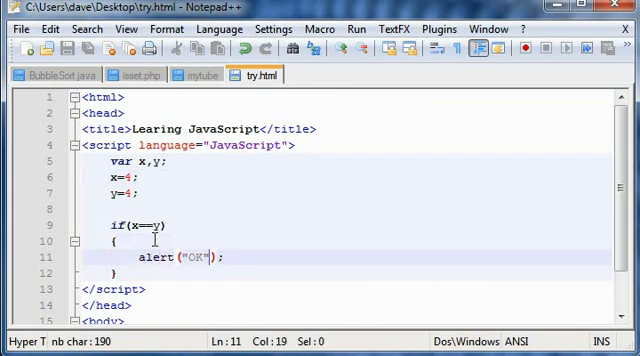
- Add a line x=0; y=0; after the OK alert inside the if block
key(enter)
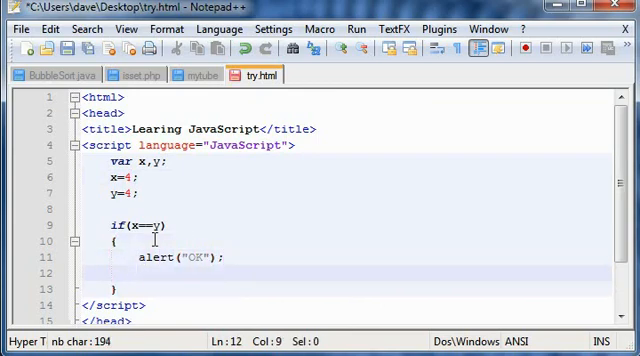
text(x=0;)
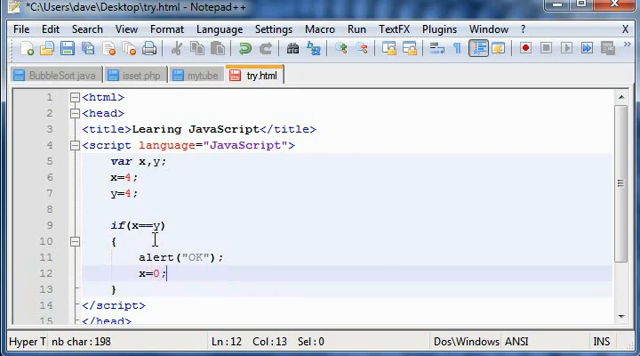
text(y=)
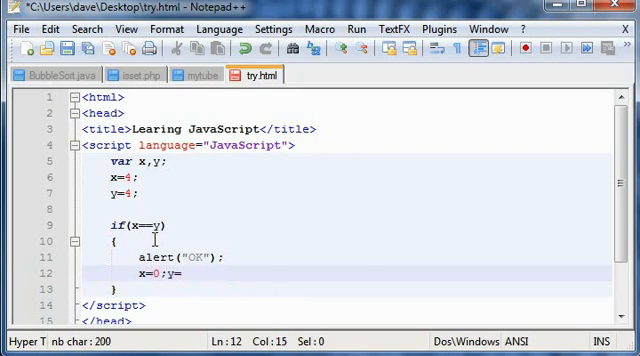
text(==0;)
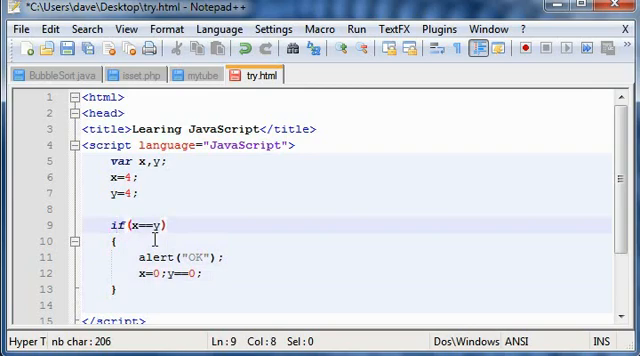
- Review the x==y condition, the alert line and the reset line in the if block
double_click(140, 224)
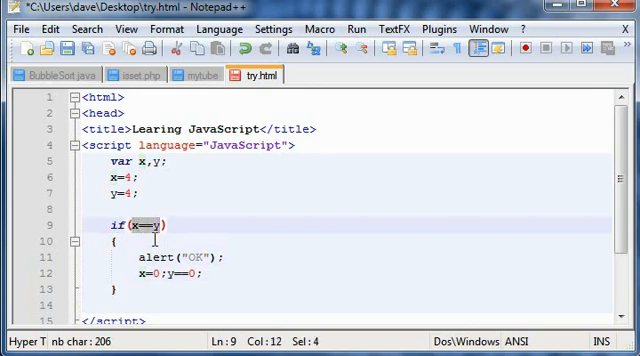
click(130, 224)
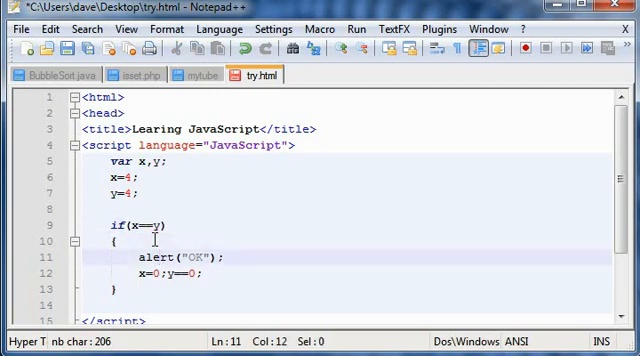
click(110, 258)
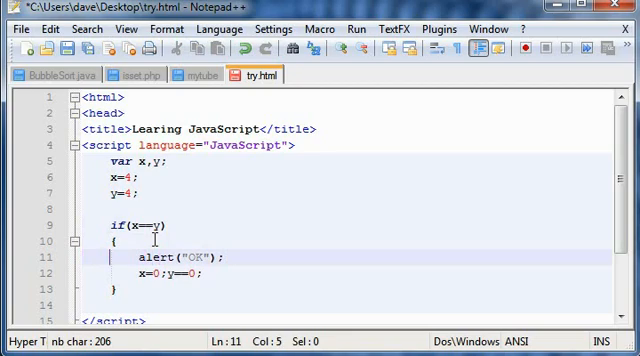
click(170, 272)
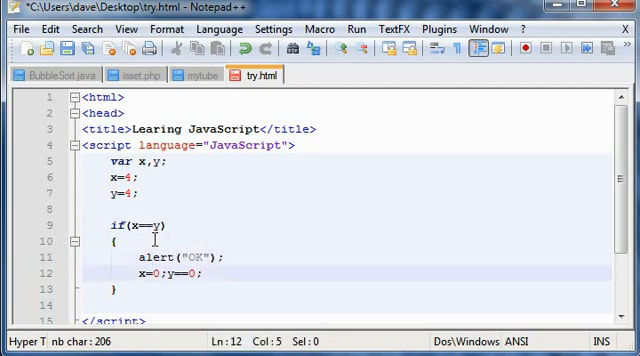